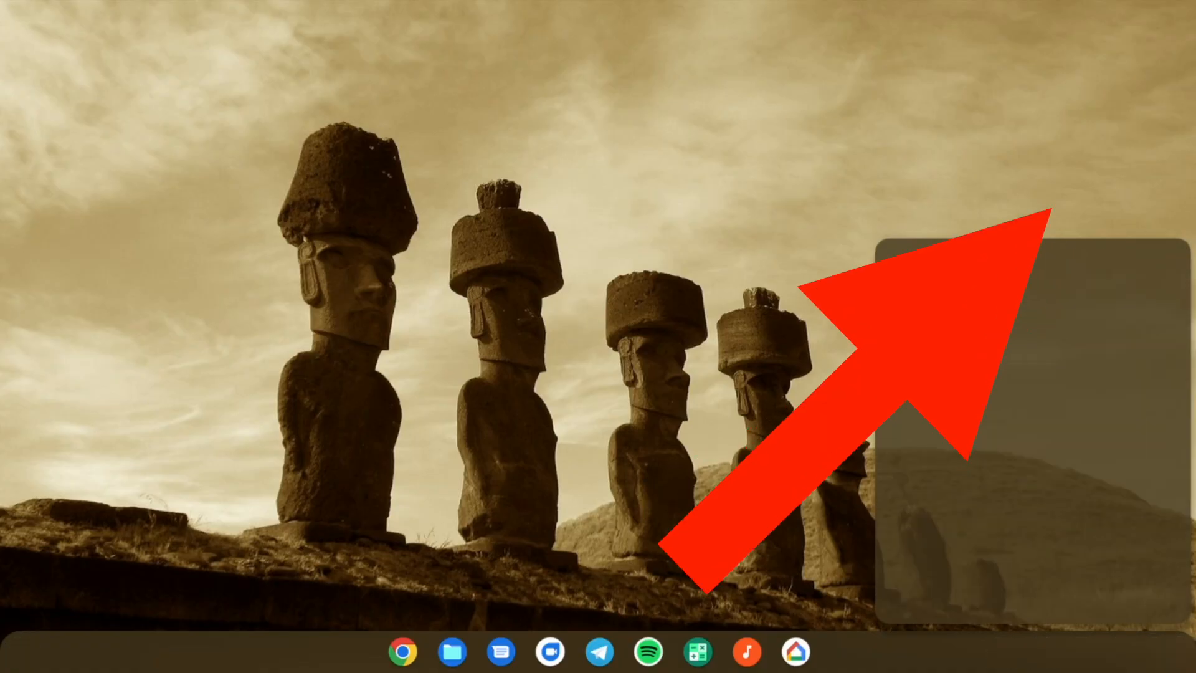
- Search 'play st' in Settings and go to the Google Play Store settings page
{"action": "type", "text": "play st"}
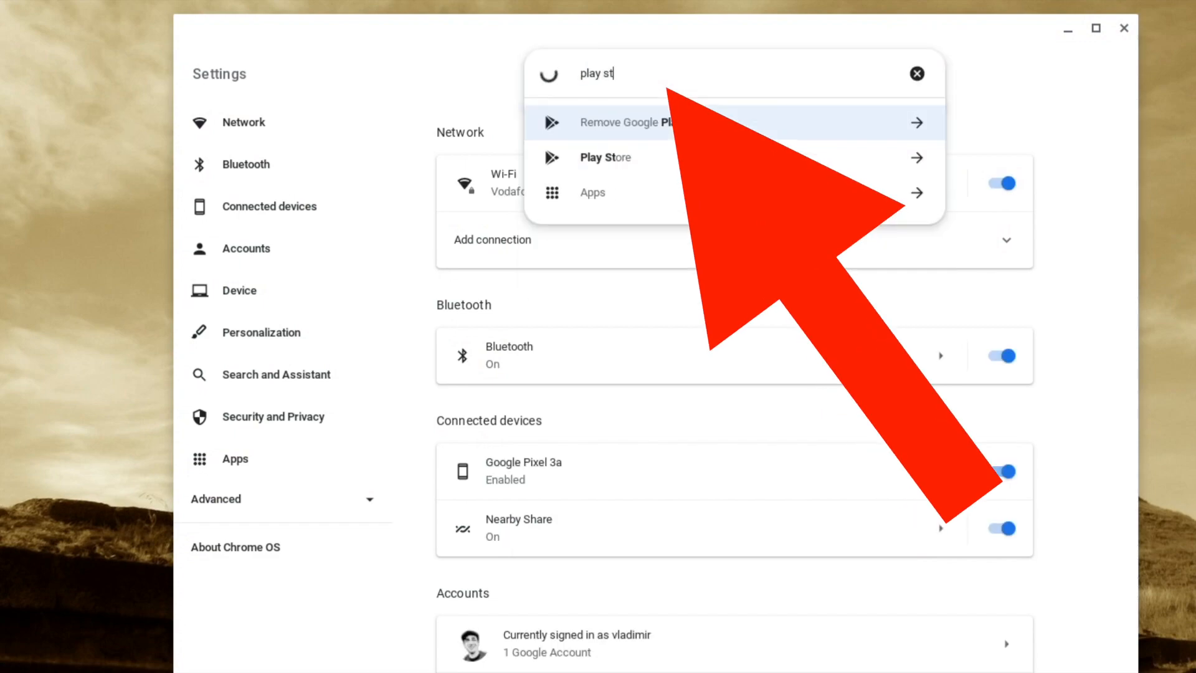
{"action": "left_click", "coordinate": [605, 157]}
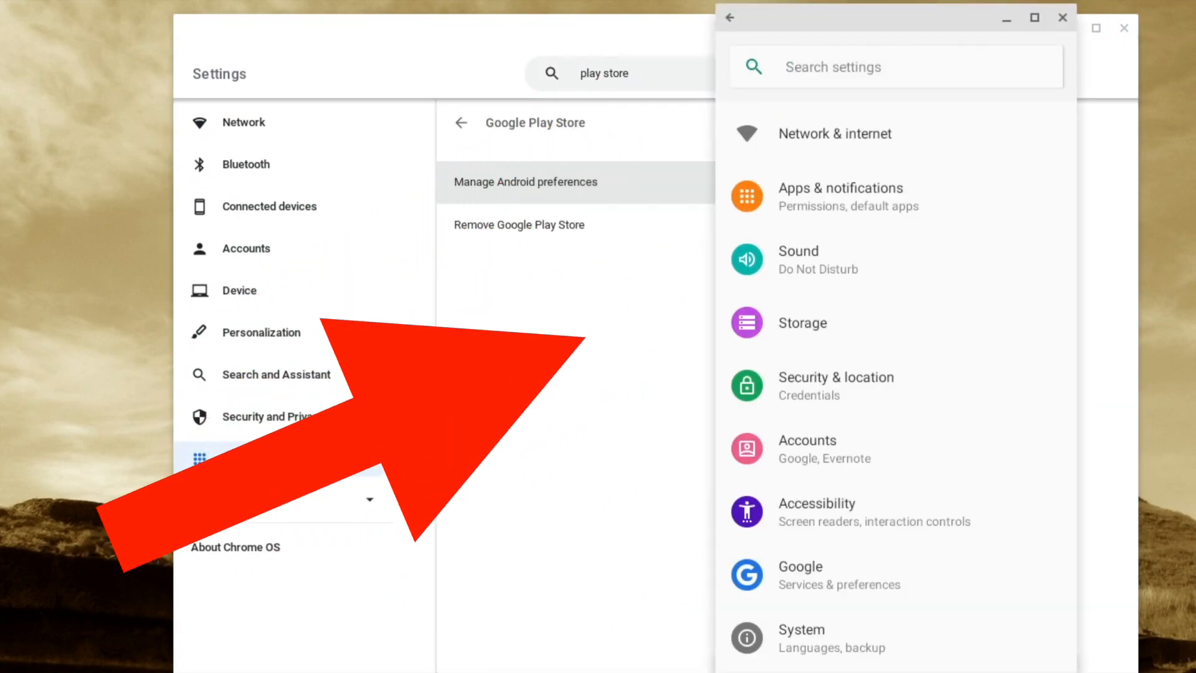